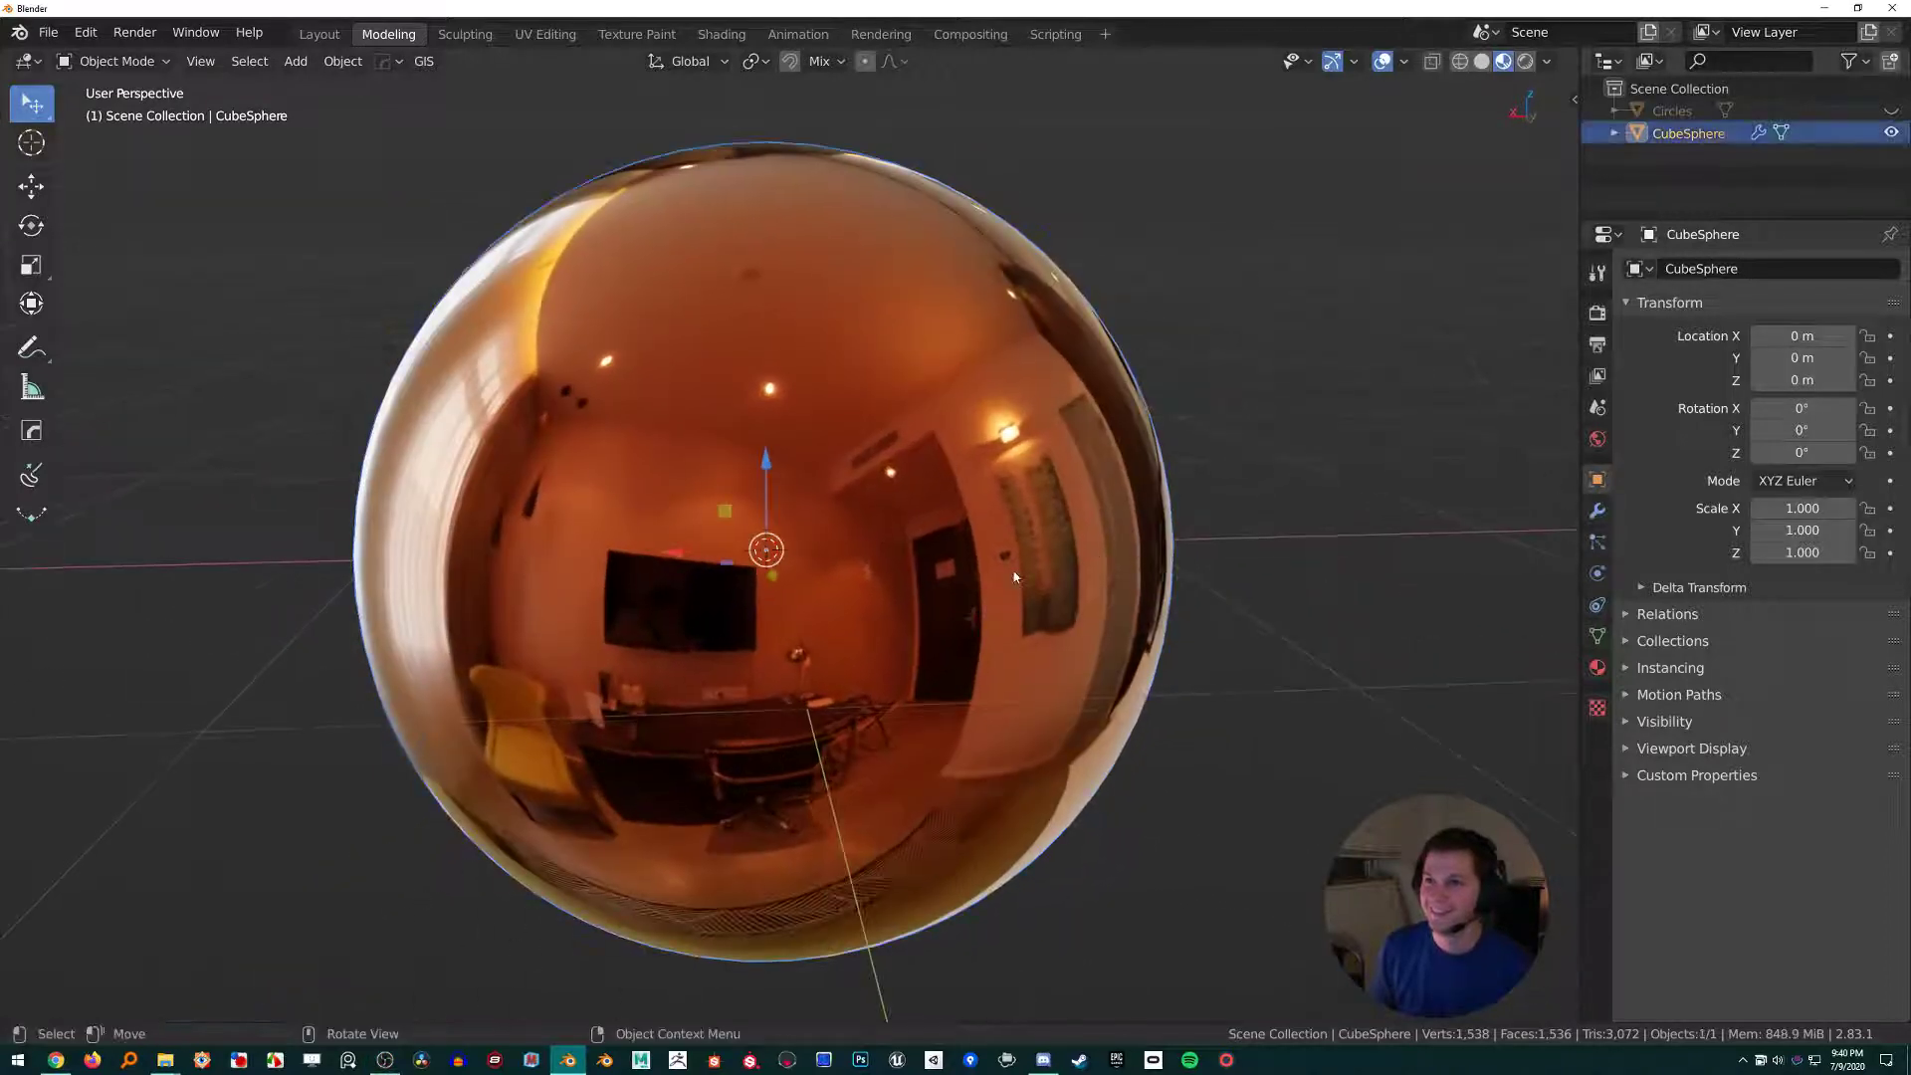
# Step: Orbit the view, hide CubeSphere in the outliner, and bring up the Mesh add list
pyautogui.moveTo(1011, 577); pyautogui.dragTo(1032, 574)
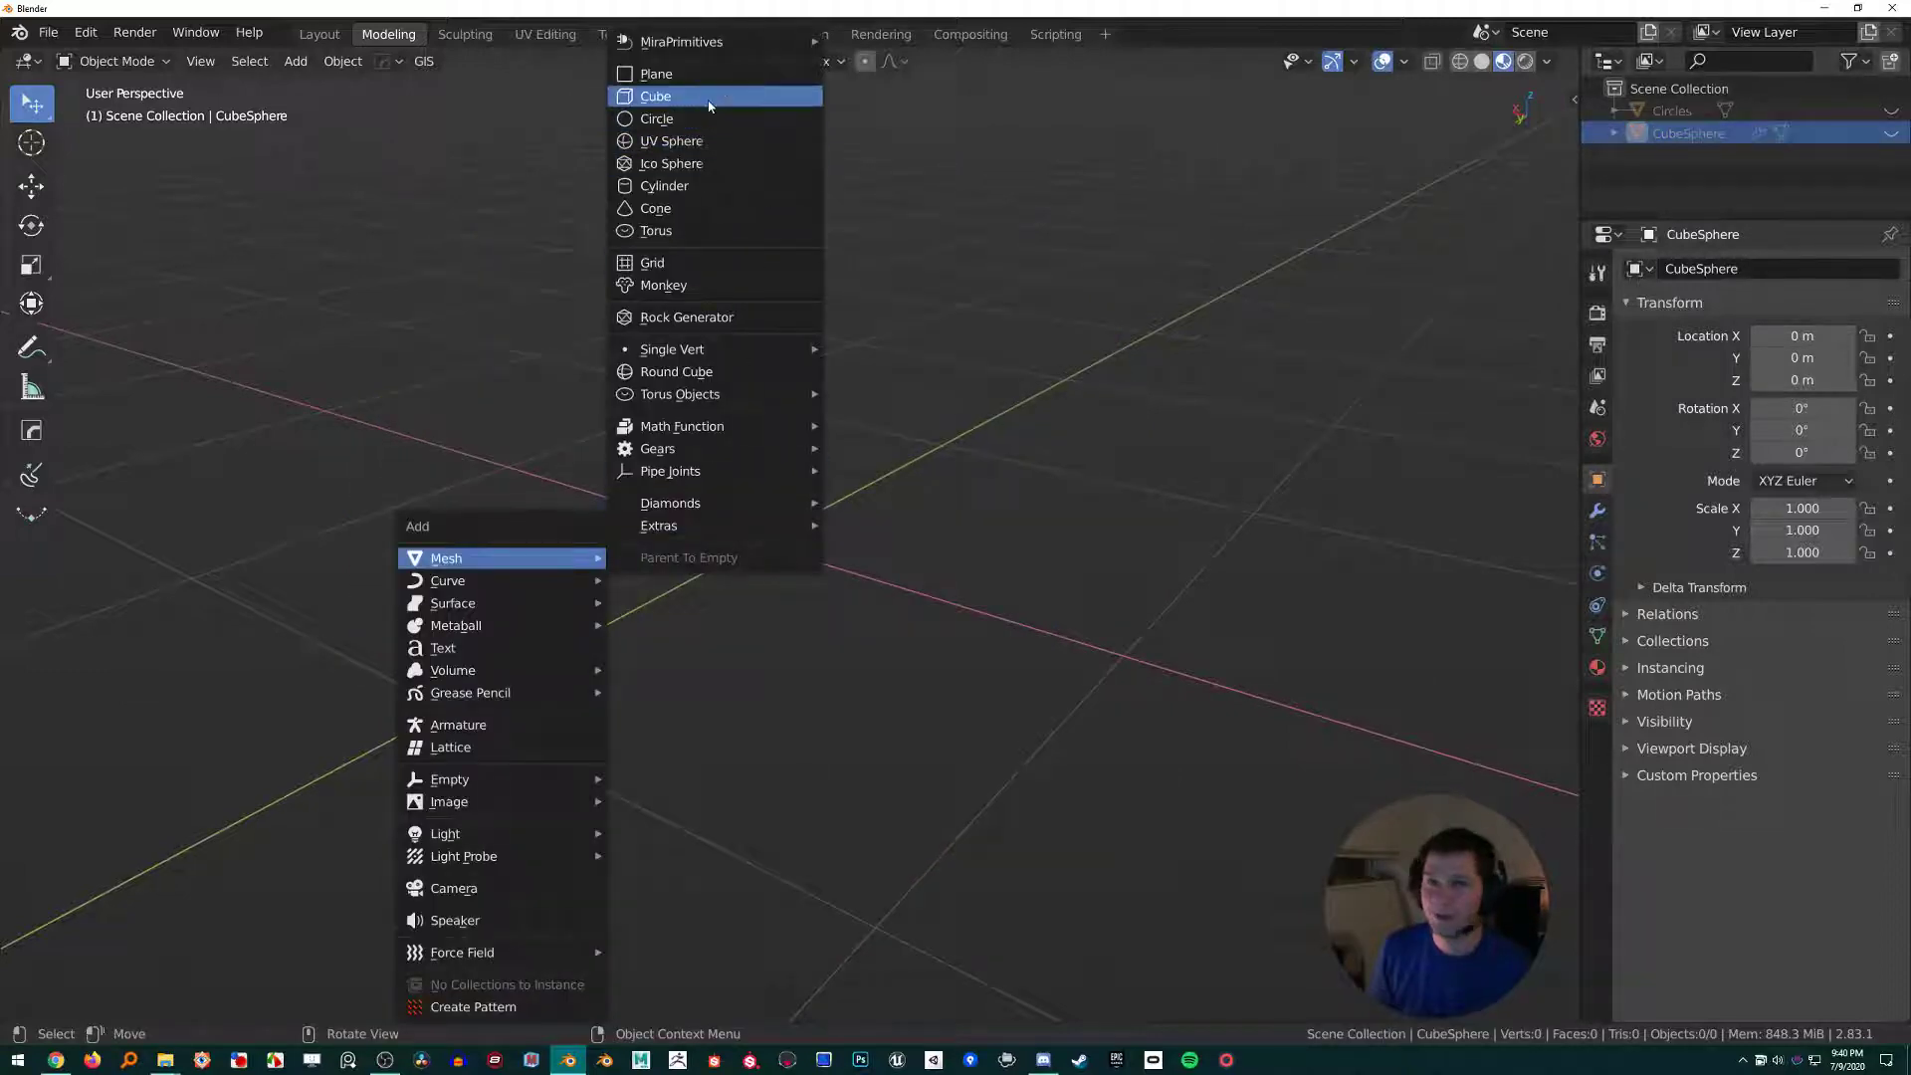
# Step: Add a cube and bevel it with 1.01 m offset and 16 segments
pyautogui.click(655, 96)
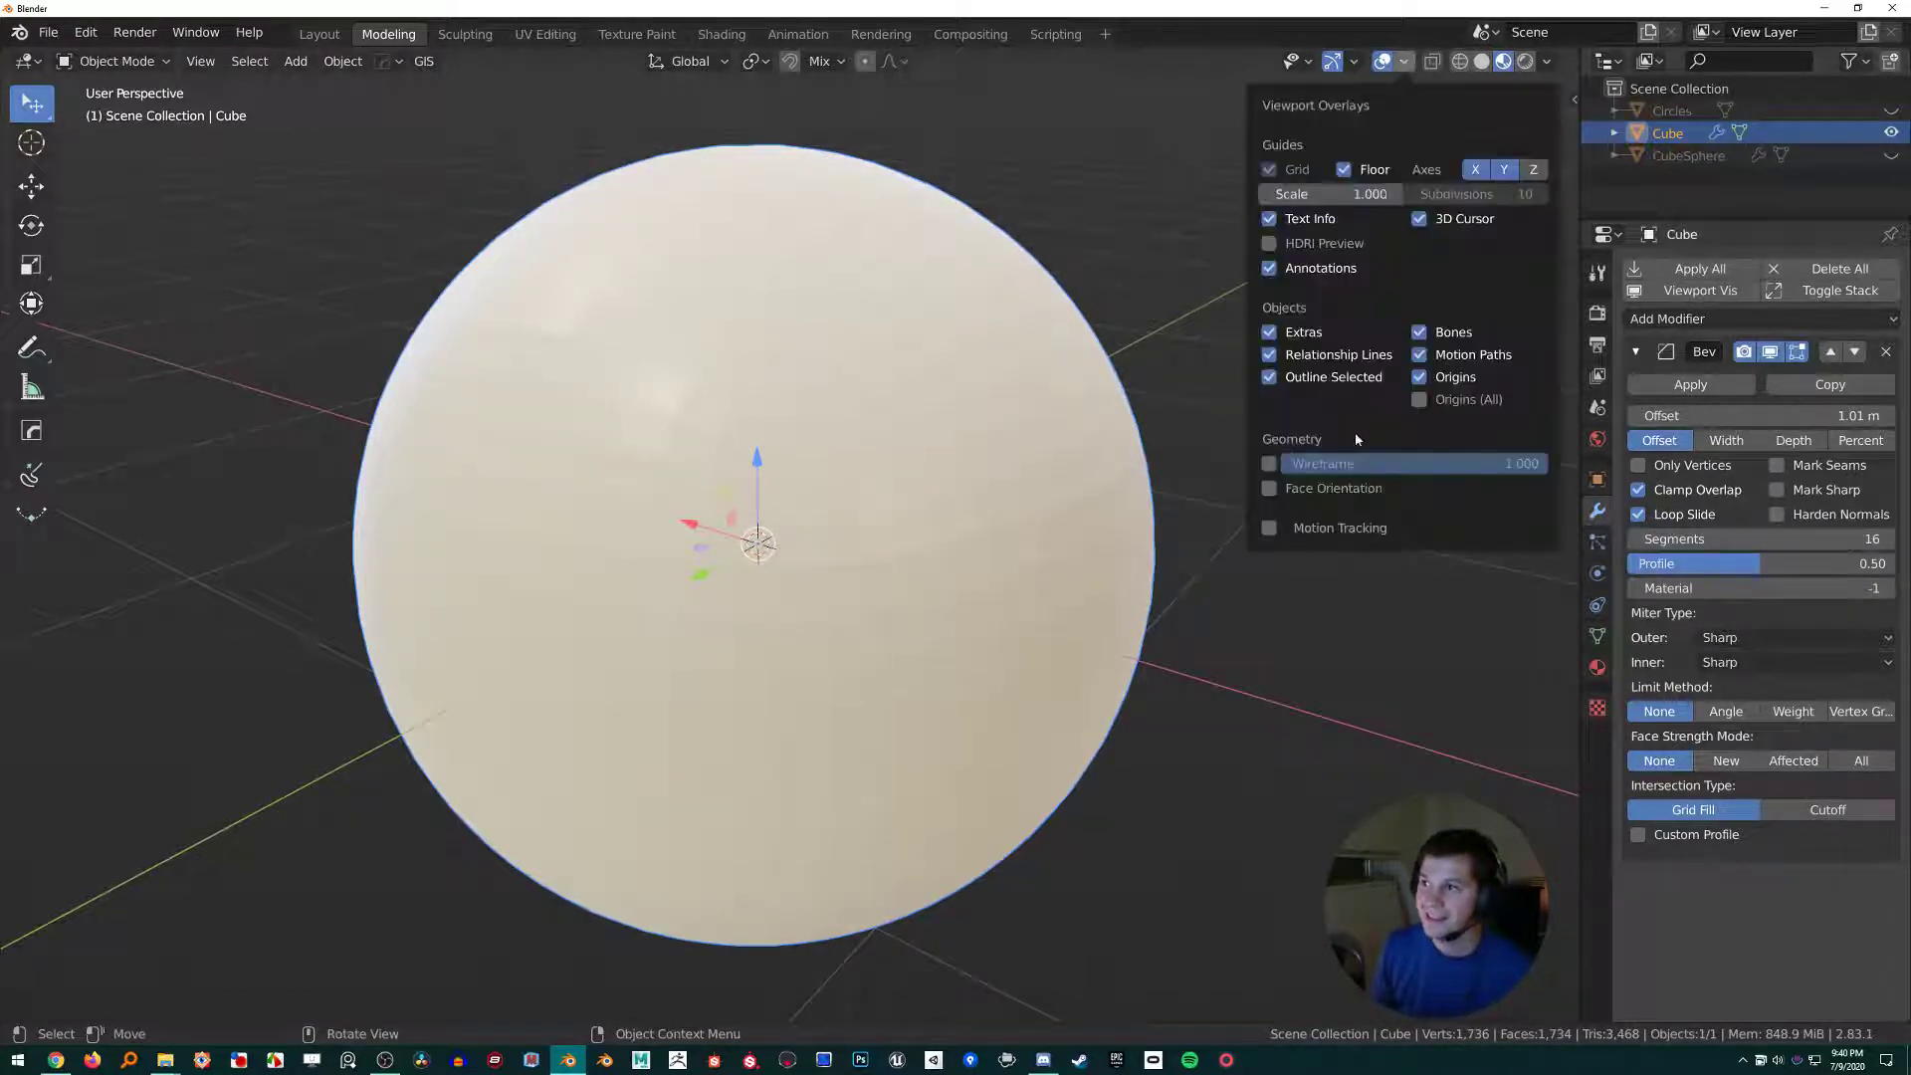
# Step: Show the wireframe overlay and give the sphere the copper PBR Metal material
pyautogui.click(1269, 463)
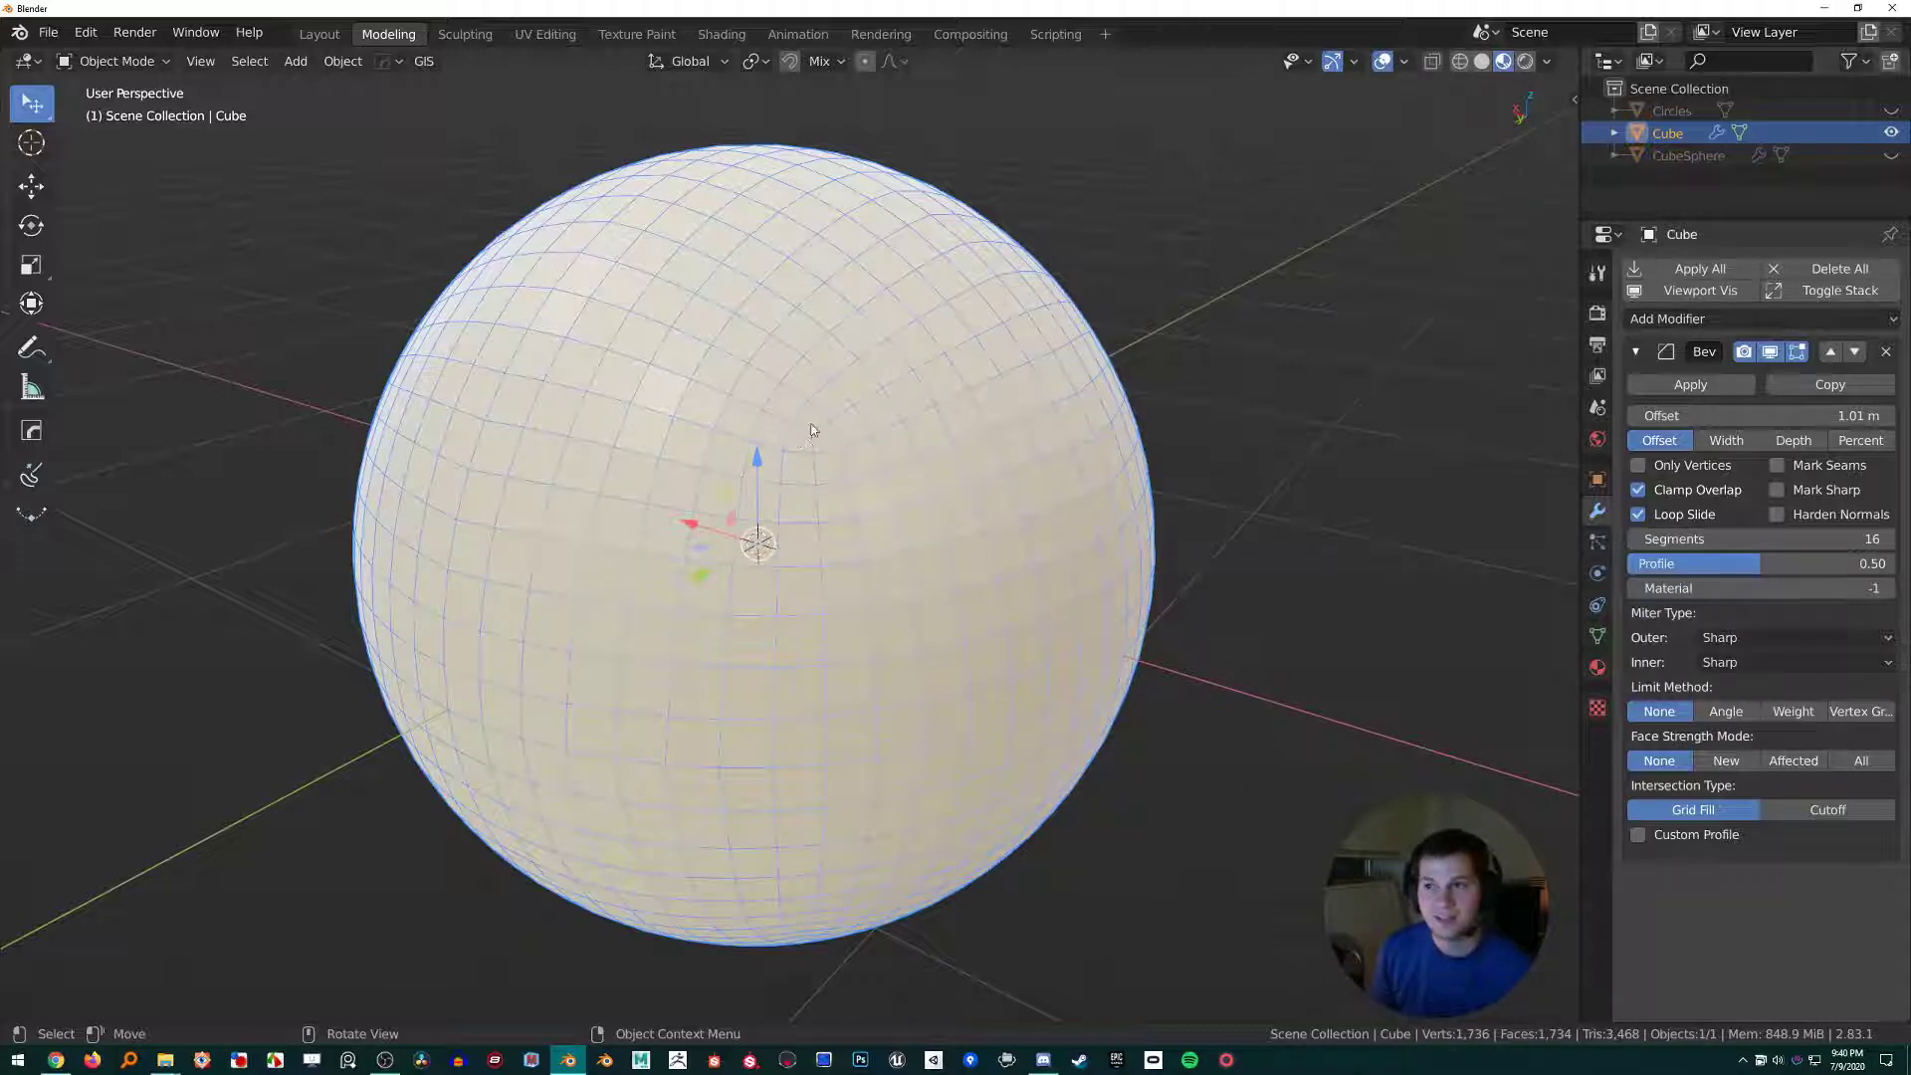
pyautogui.moveTo(813, 410)
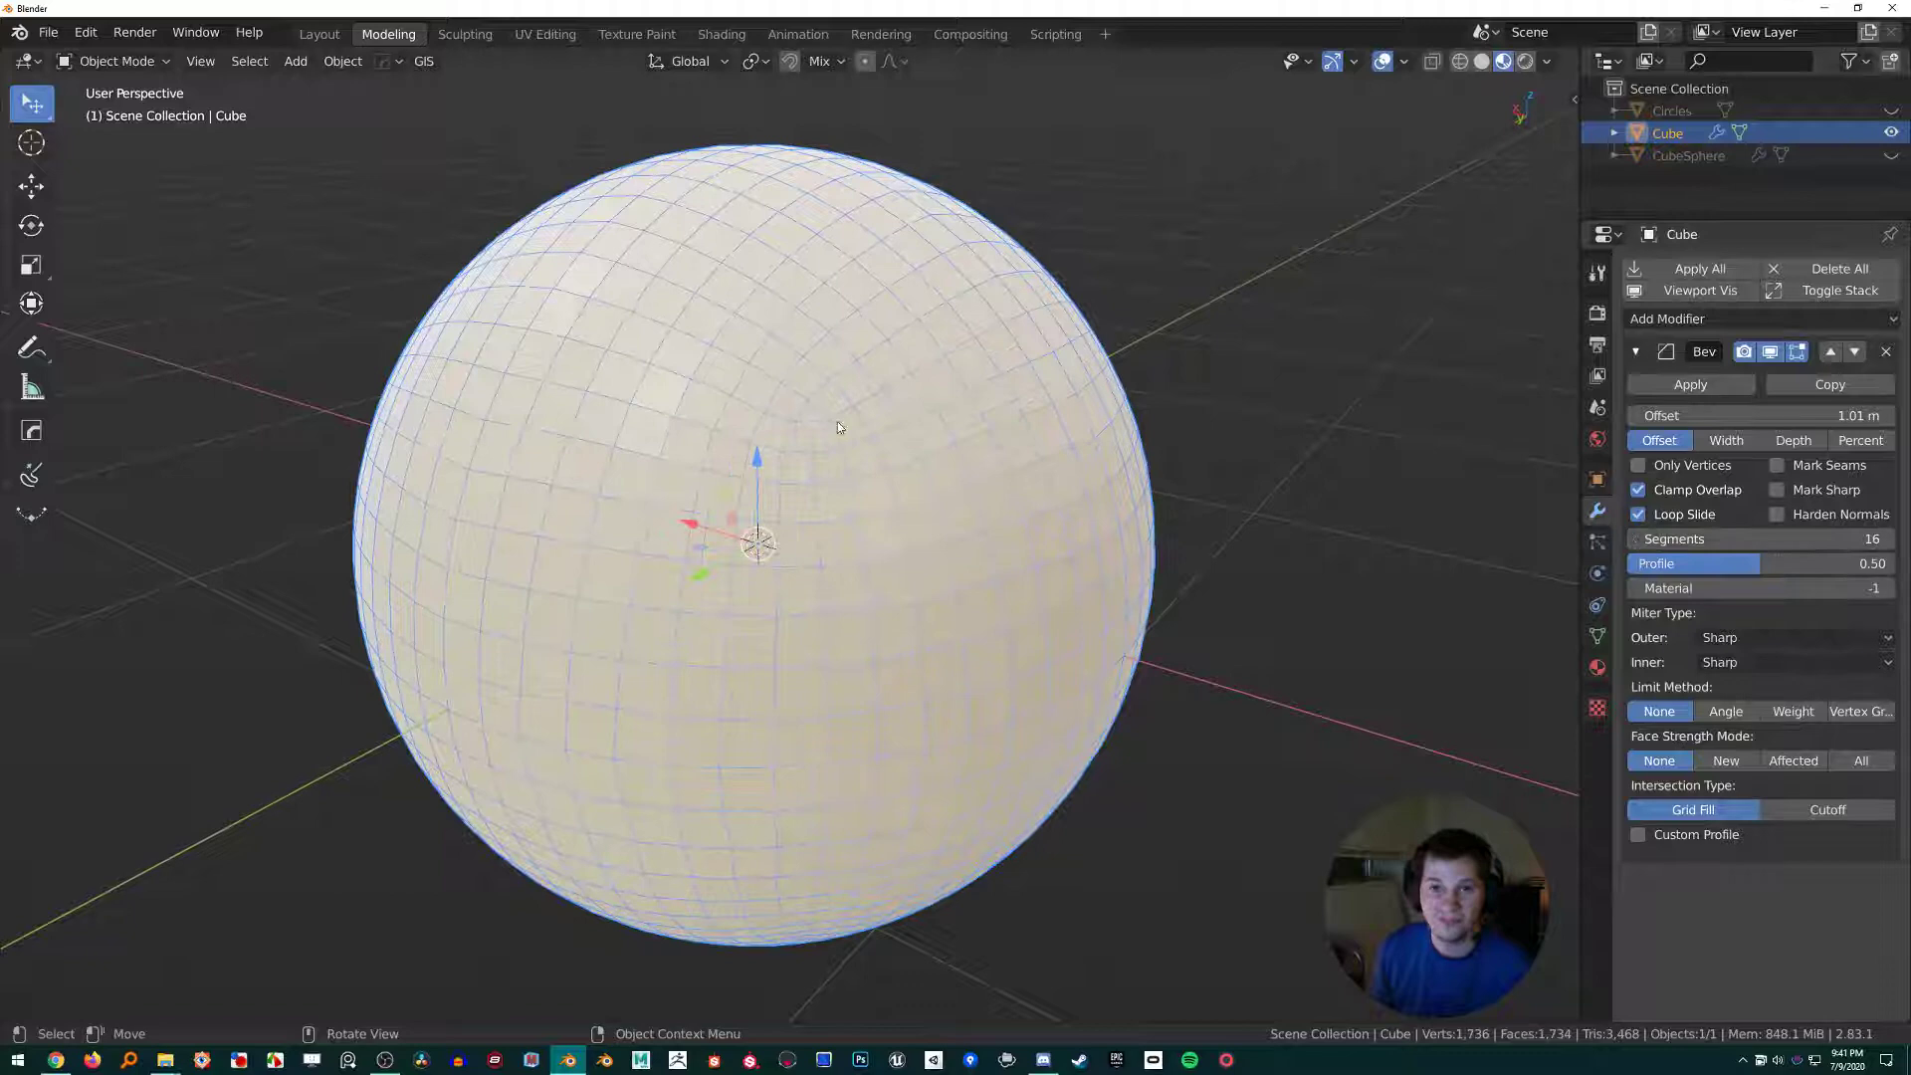
pyautogui.click(1405, 60)
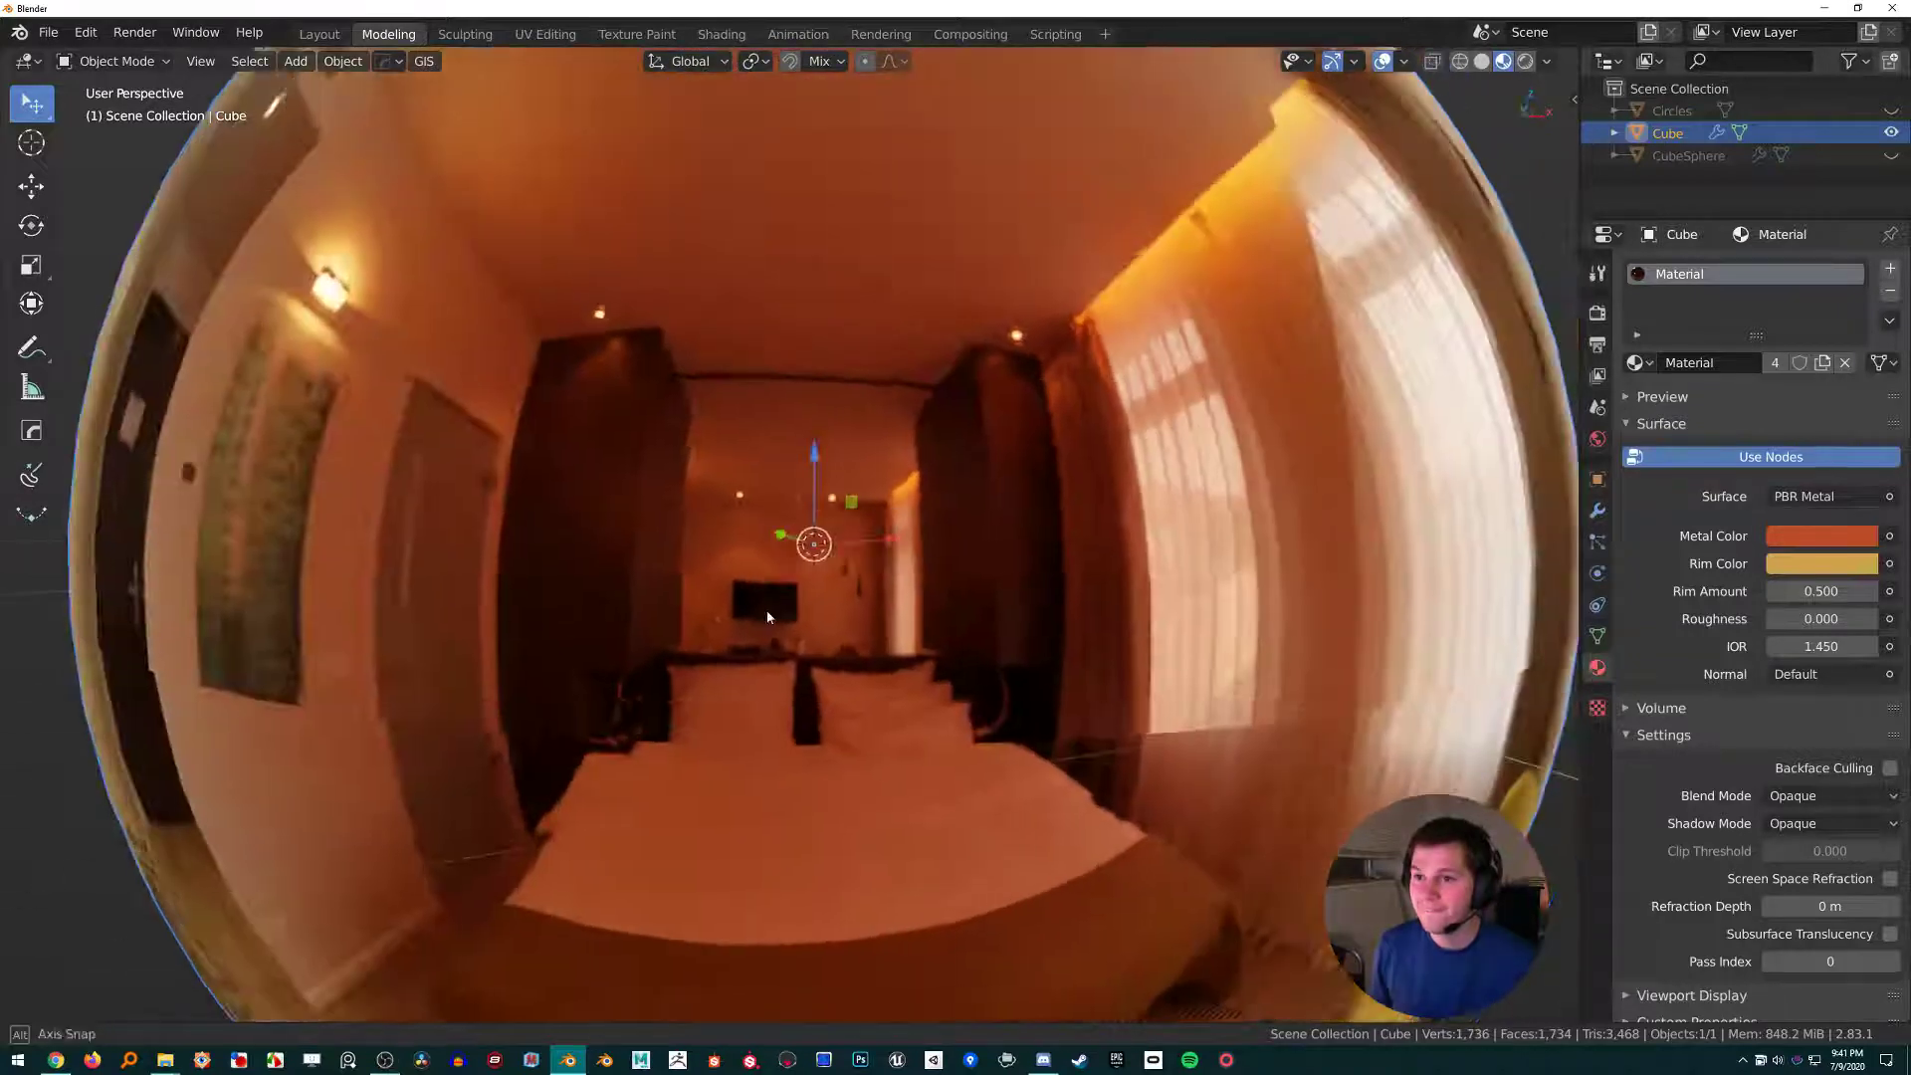
# Step: Add a Weld modifier with 0.001 m distance to merge duplicate vertices
pyautogui.click(1597, 510)
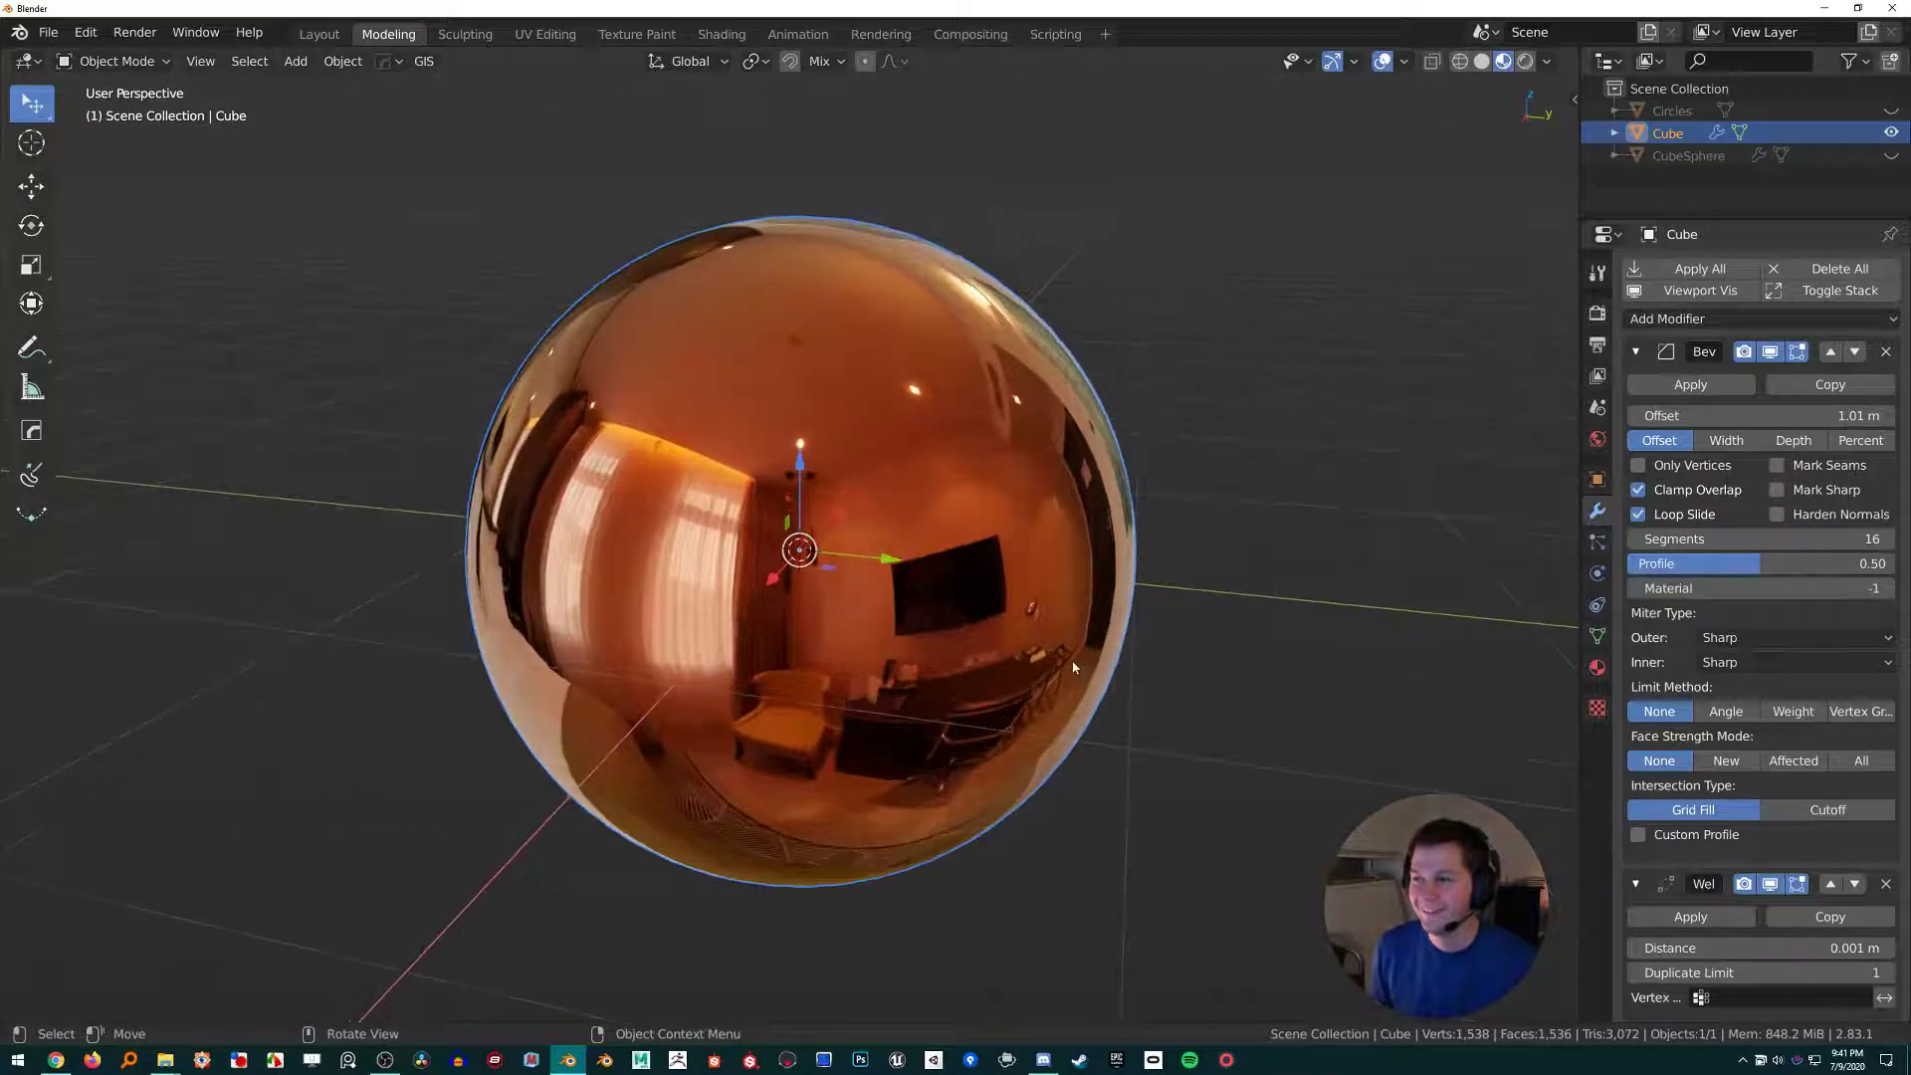
# Step: Orbit around the copper sphere and bring up the Shift+A Mesh shape list
pyautogui.moveTo(1073, 667); pyautogui.dragTo(1021, 771)
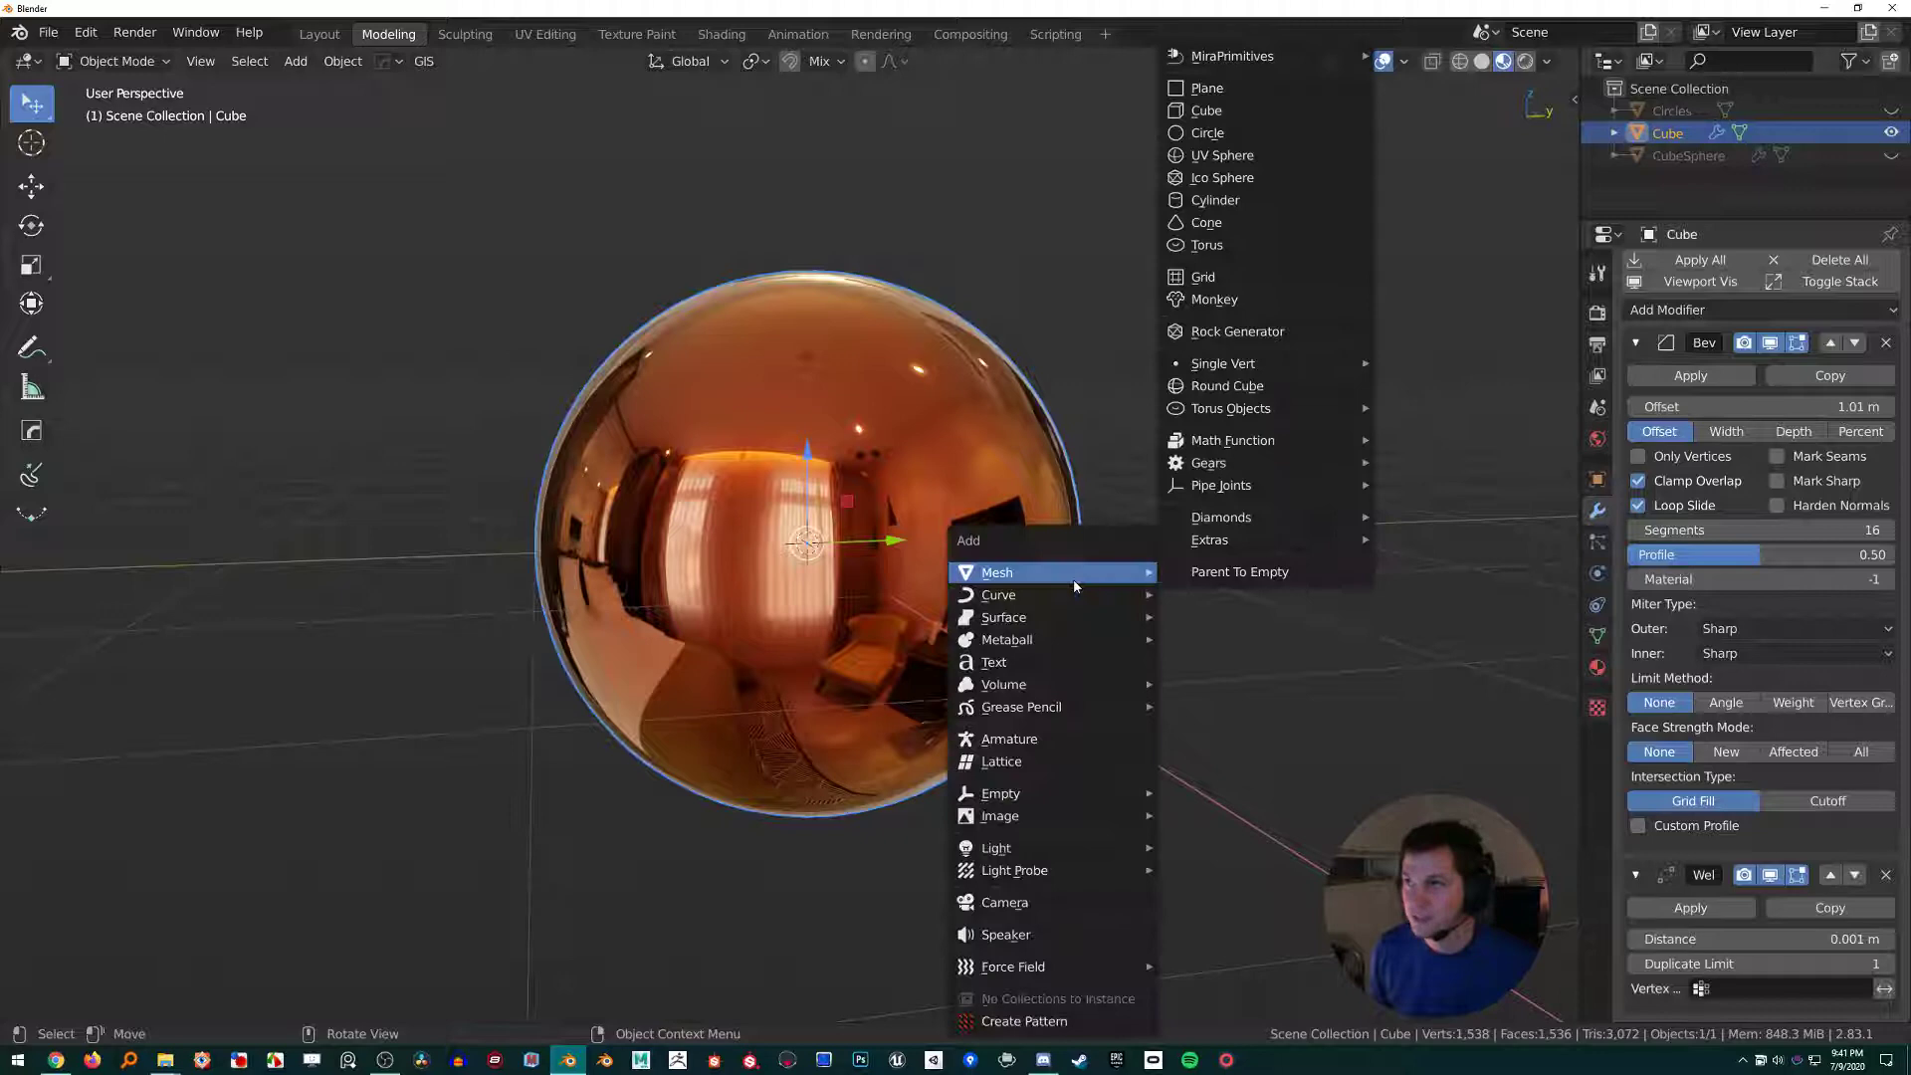
# Step: Add a circle, rotate a duplicate 90° on X, then reselect the Cube
pyautogui.click(1207, 132)
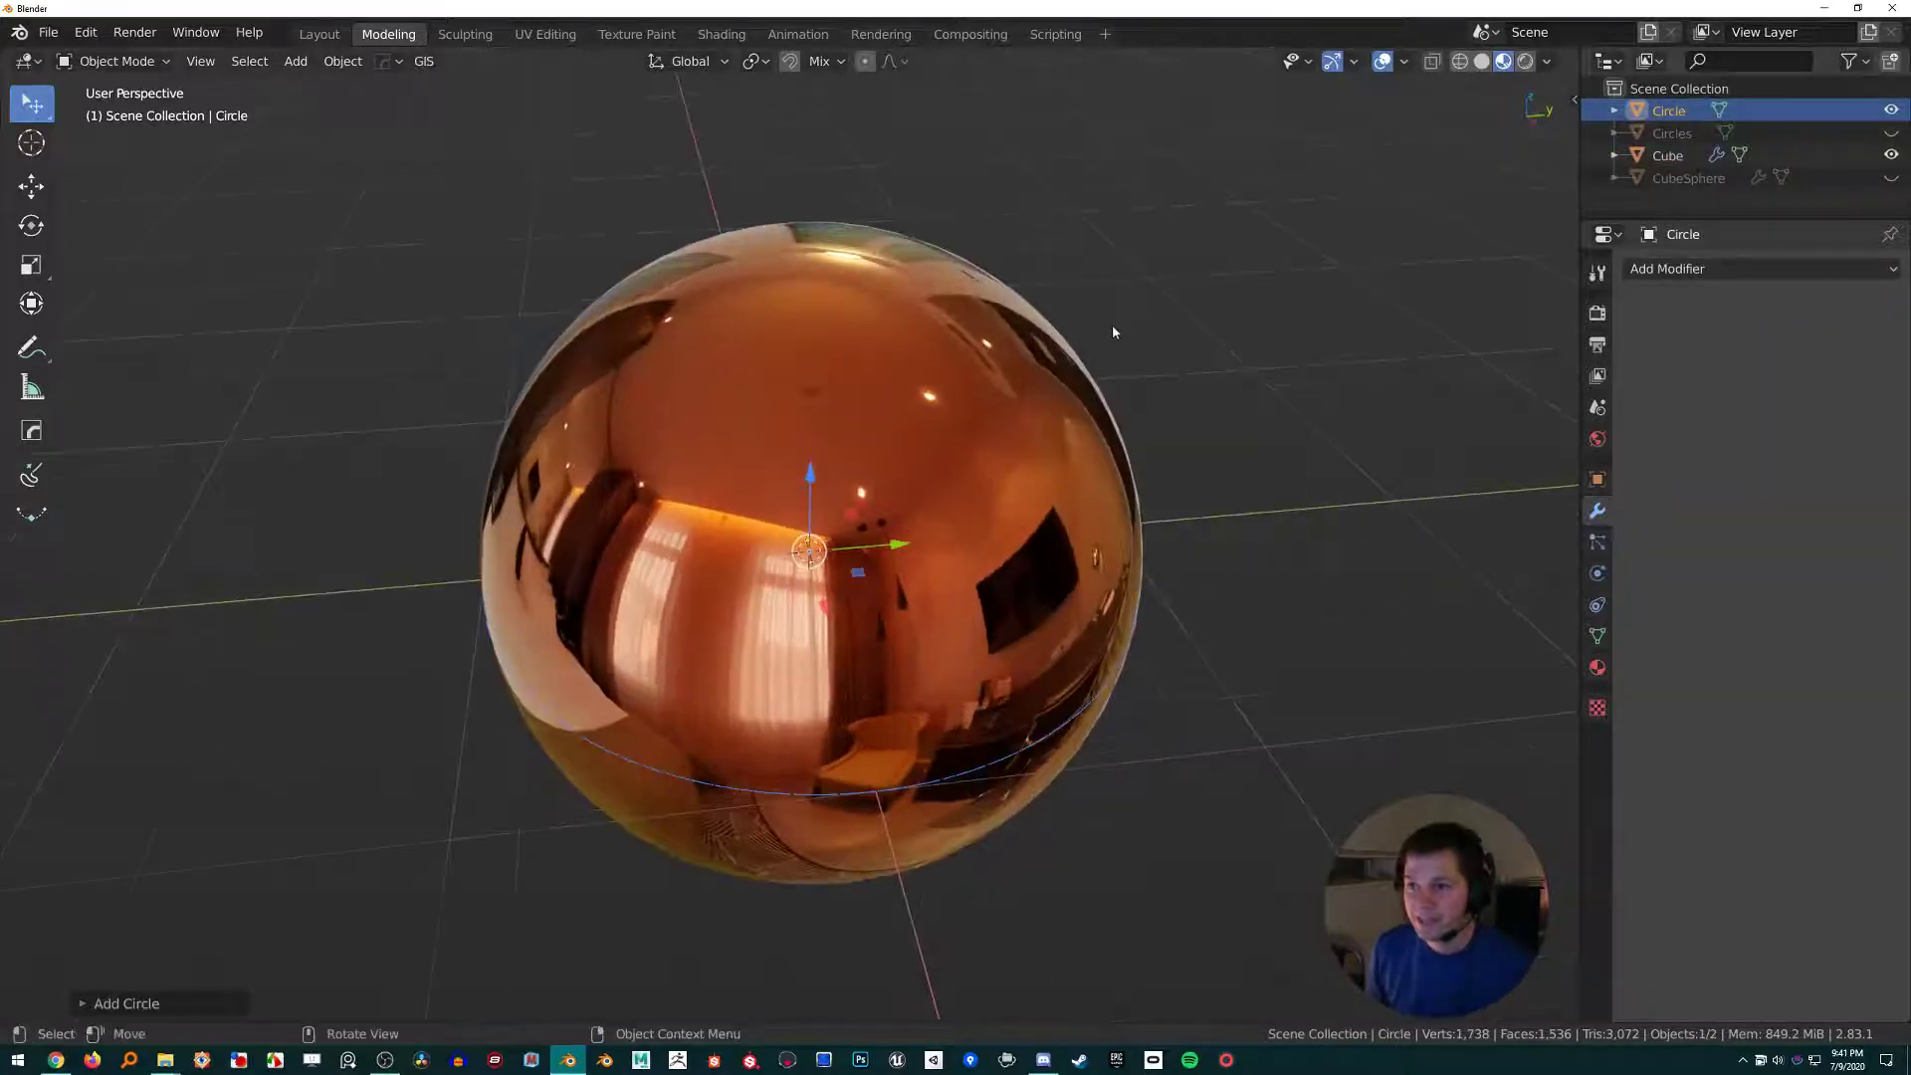
pyautogui.moveTo(719, 689)
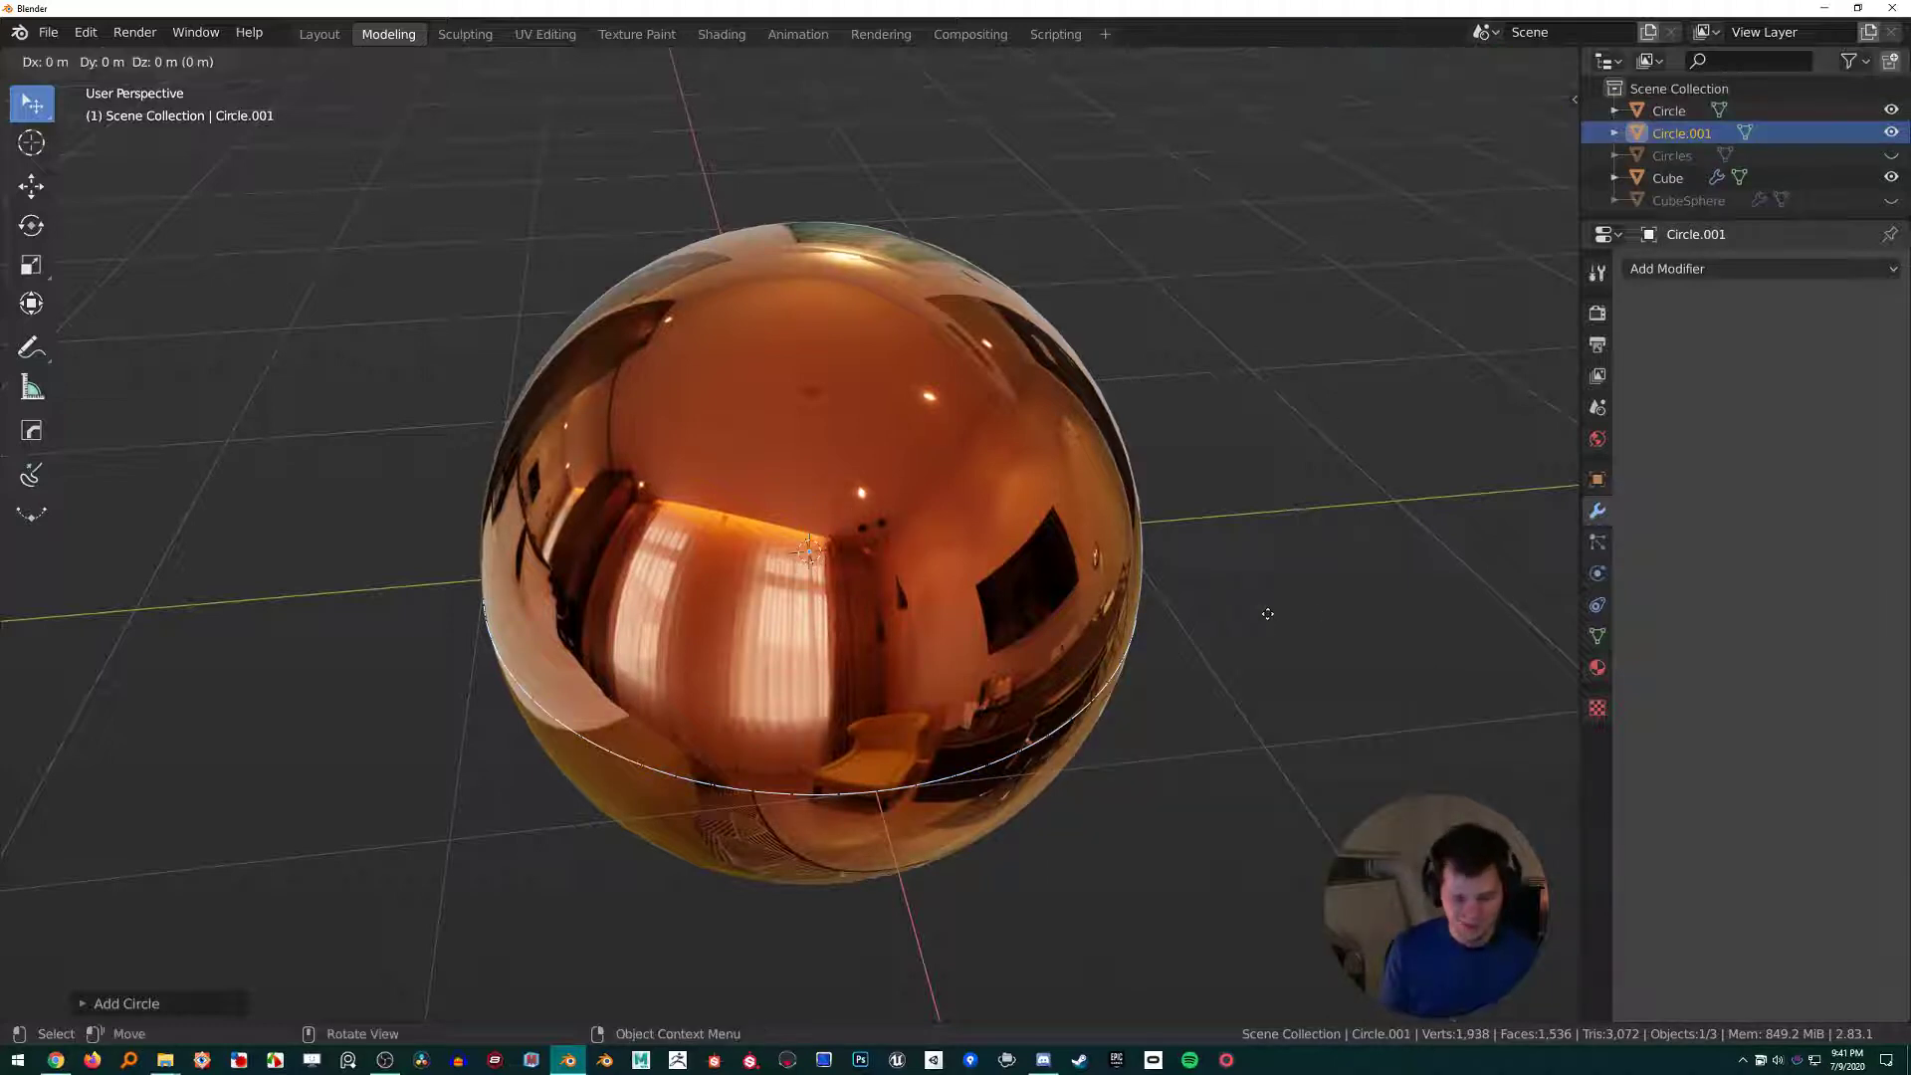
pyautogui.press('x')
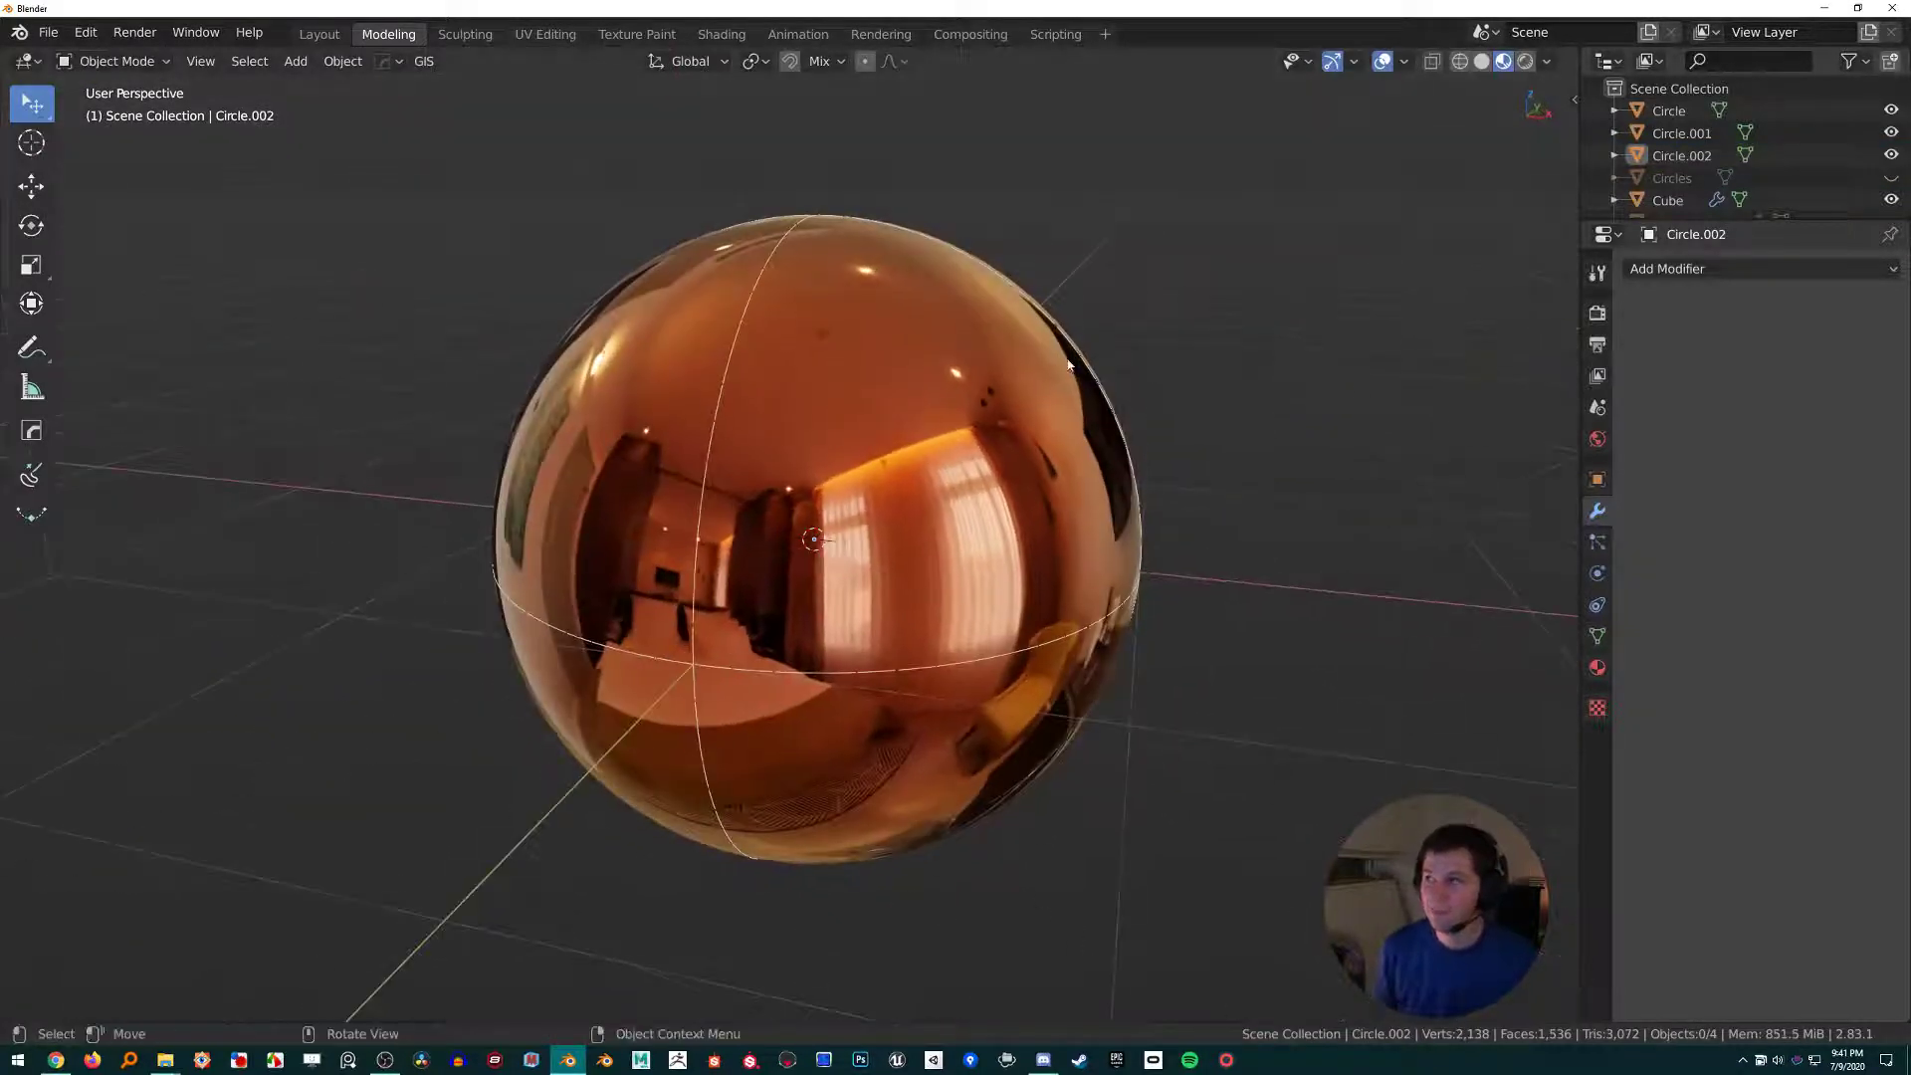
pyautogui.click(1668, 132)
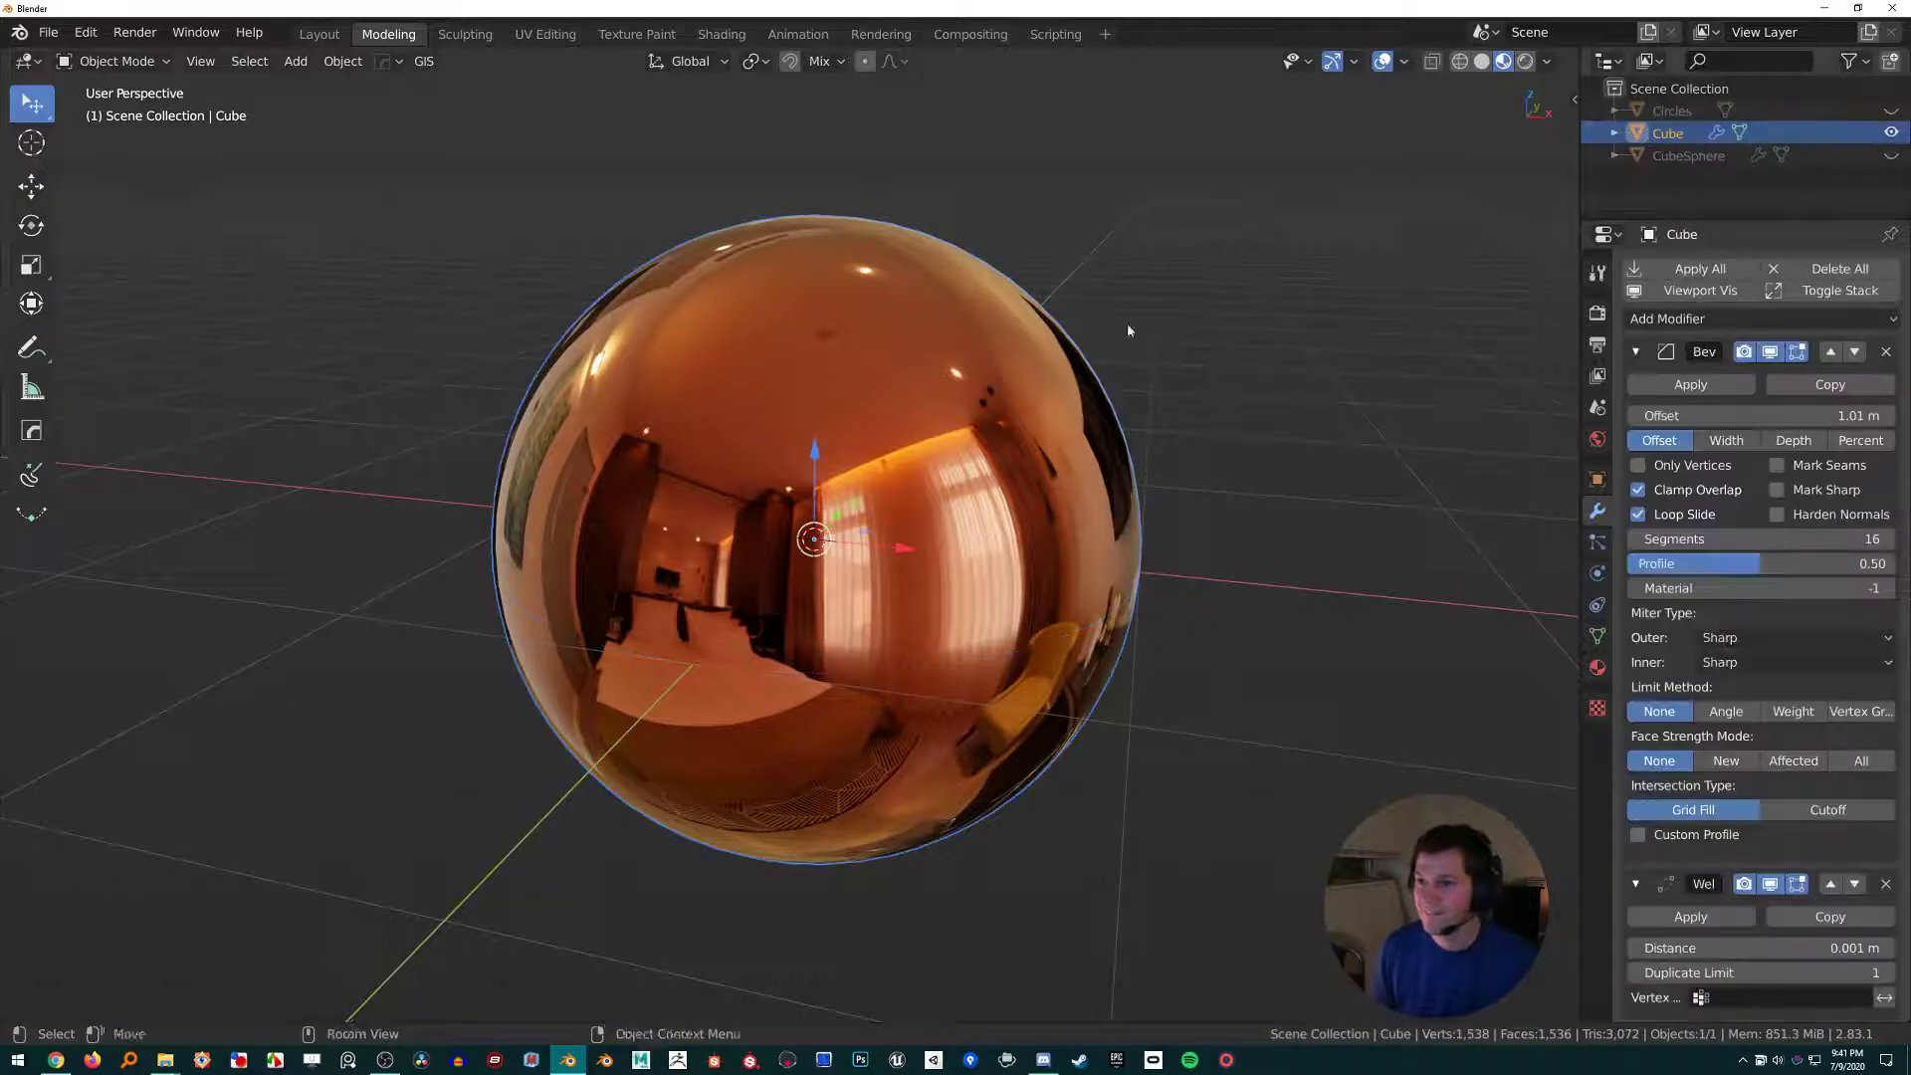